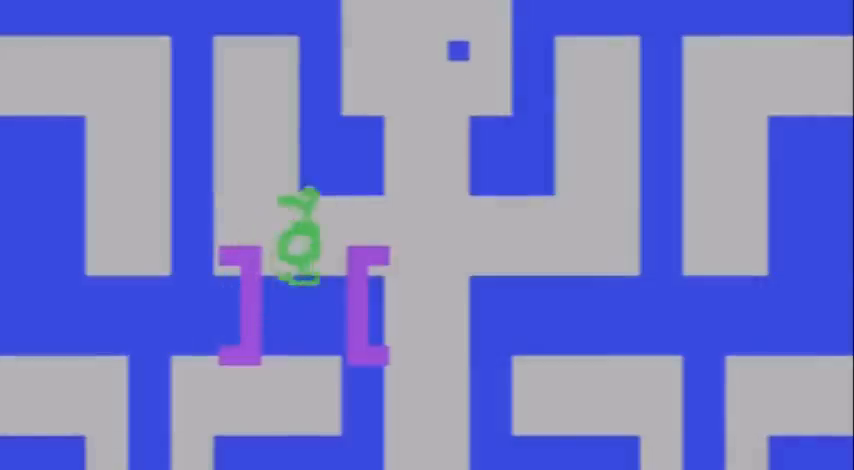
pyautogui.press('Up')
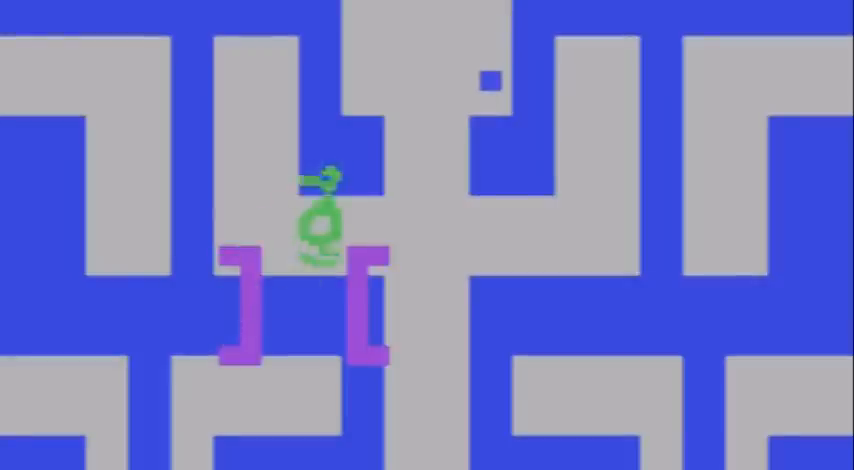
pyautogui.press('Up')
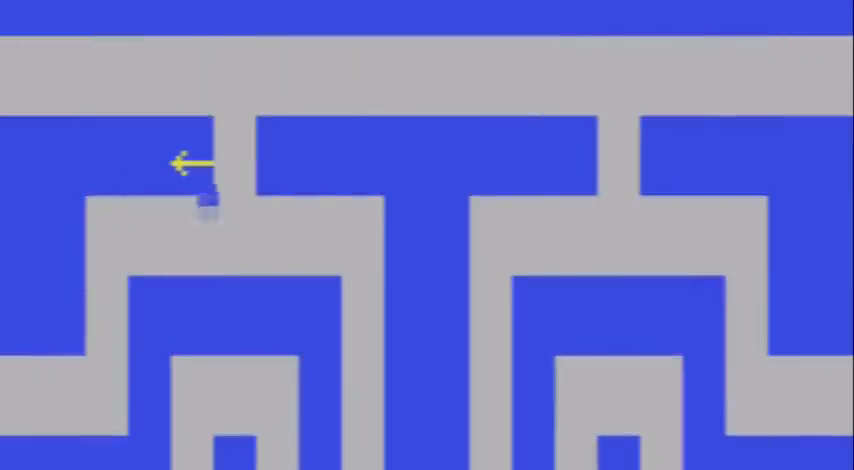
pyautogui.press('Up')
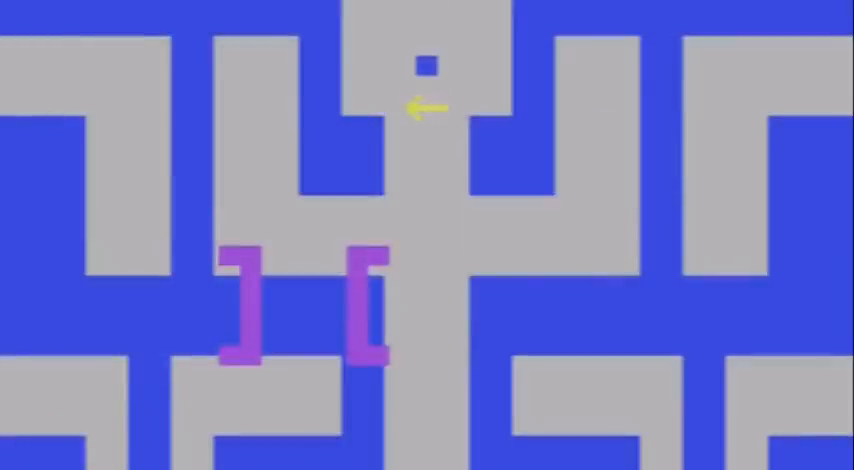
pyautogui.press('Down')
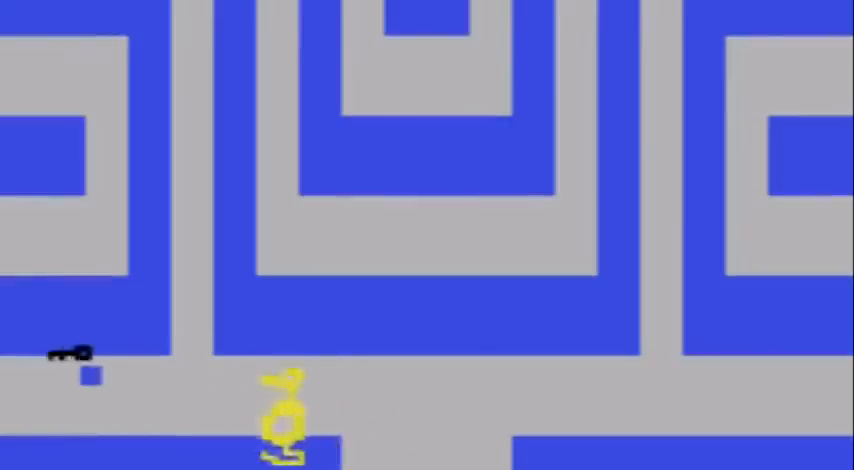
pyautogui.press('Up')
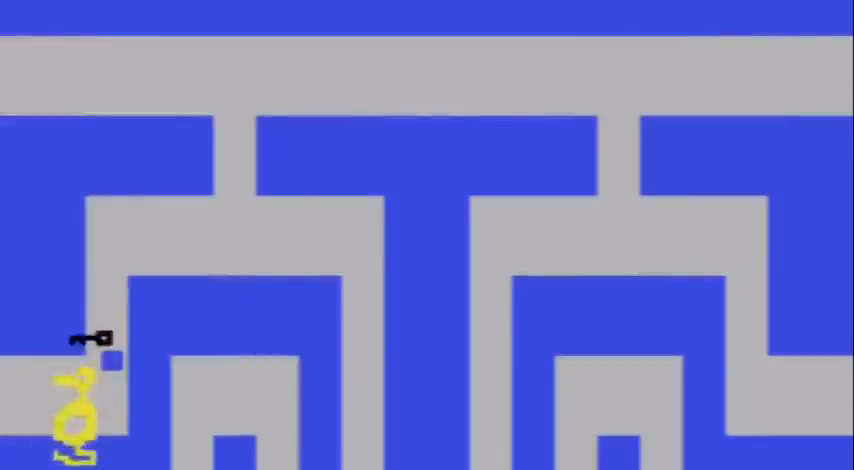
pyautogui.press('Up')
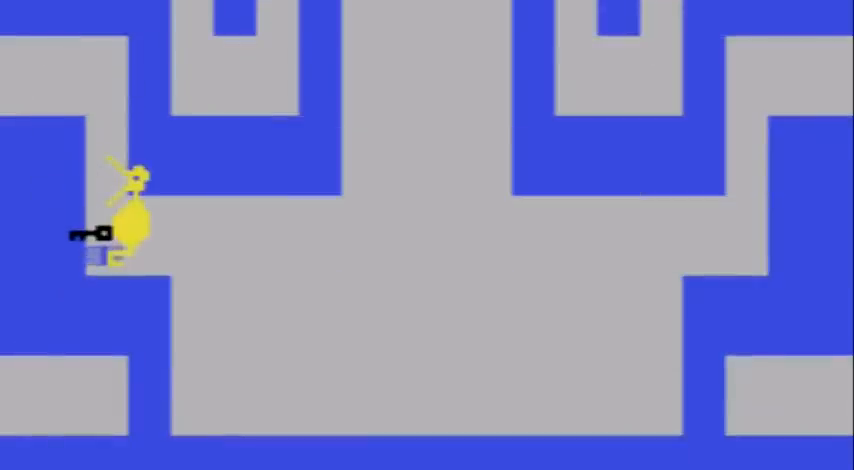
pyautogui.press('Down')
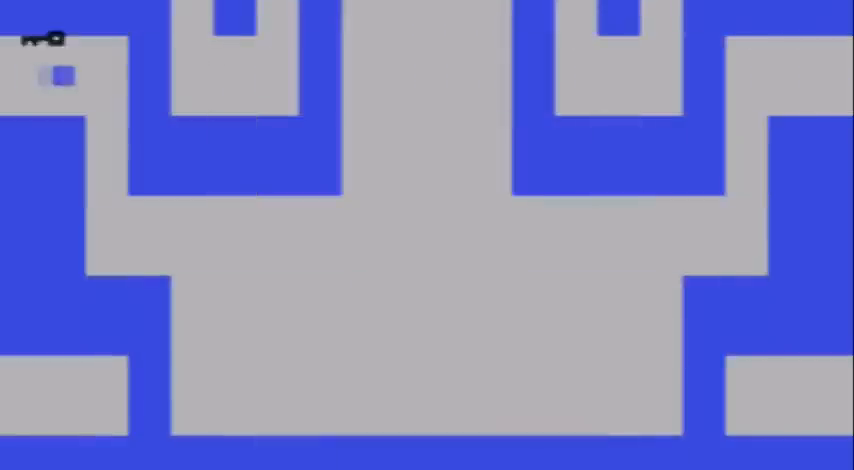
pyautogui.press('Right')
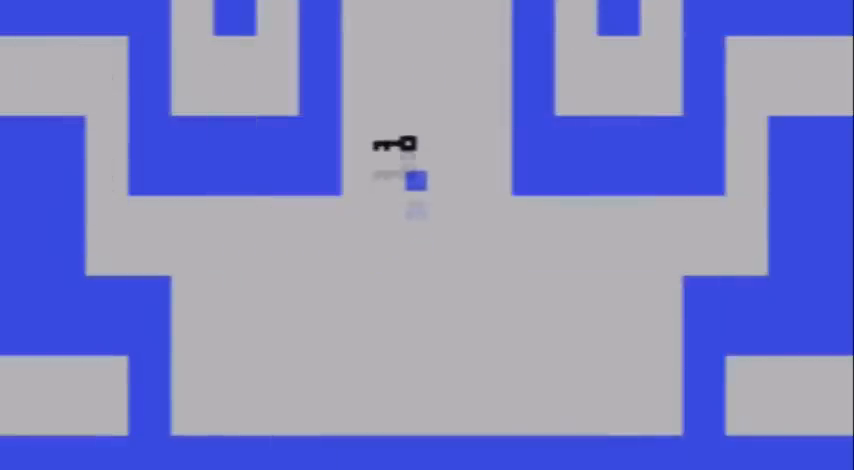
pyautogui.press('Up')
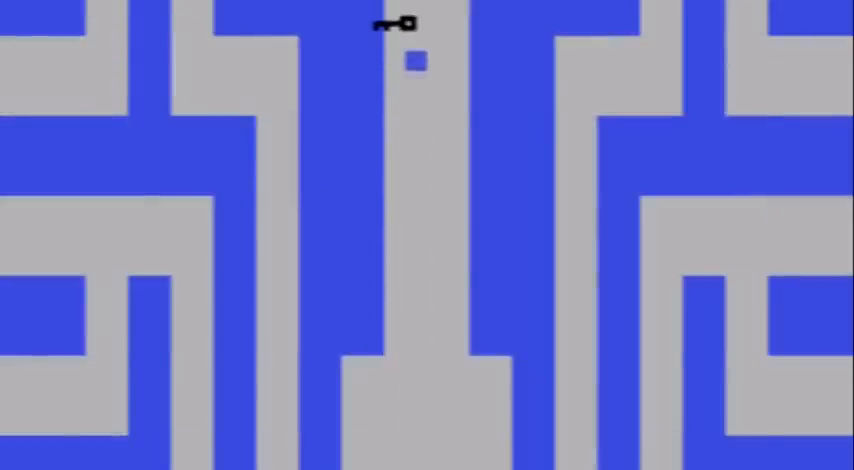